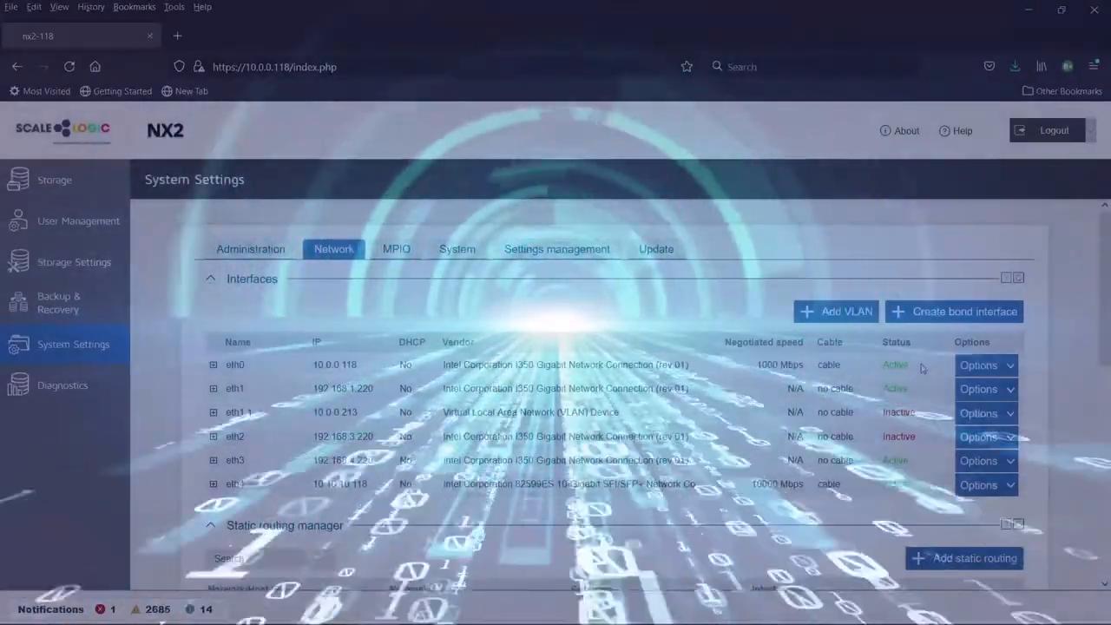
Show the Settings management section listing the manually saved settings files.
left_click(556, 250)
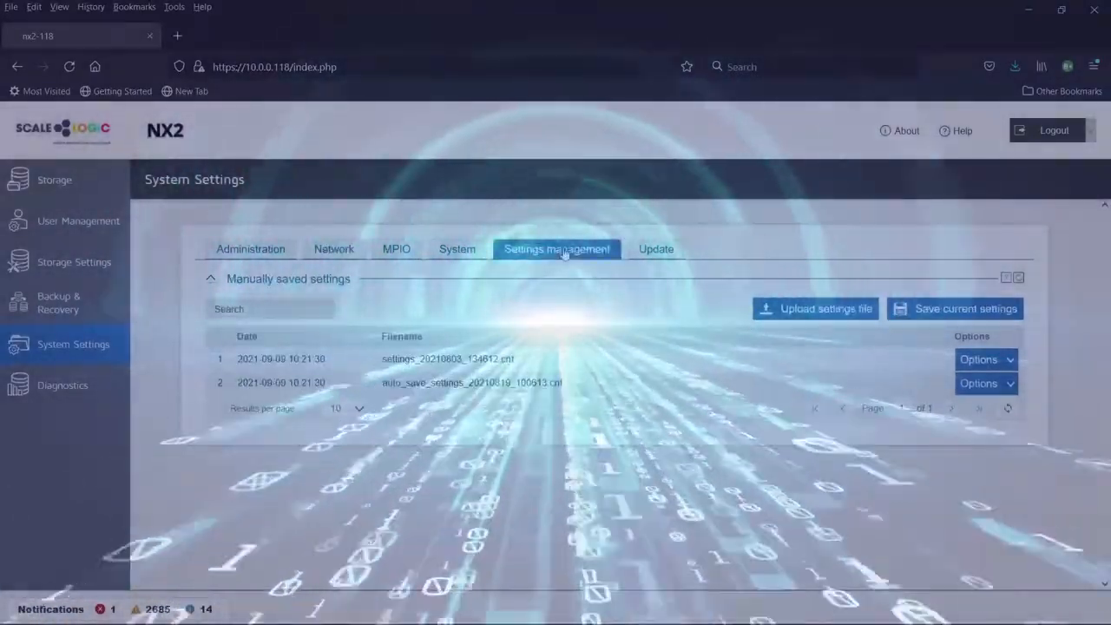